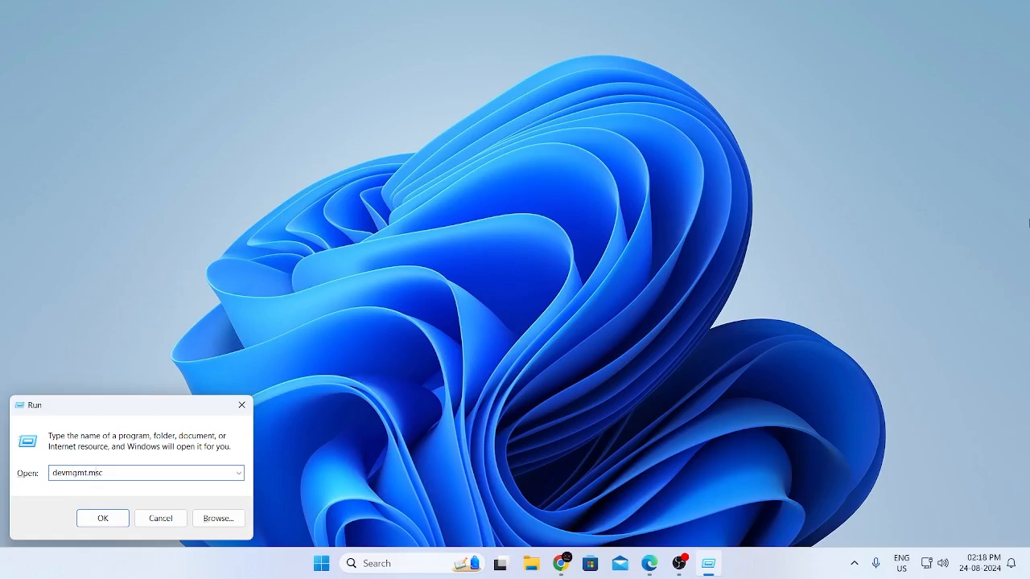
pyautogui.moveTo(1024, 222)
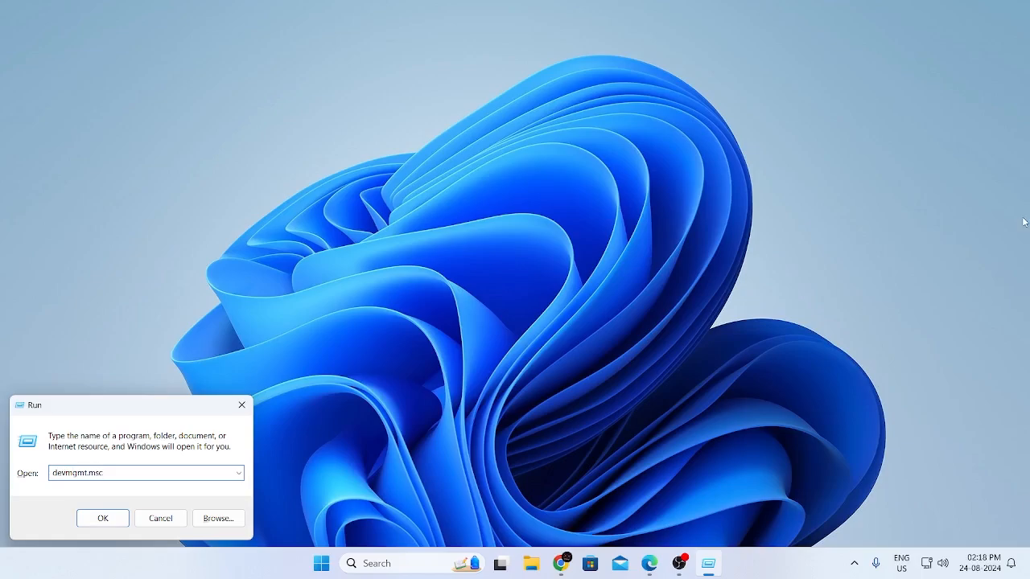
# Step: Run devmgmt.msc from the Run dialog to launch Device Manager
pyautogui.click(102, 518)
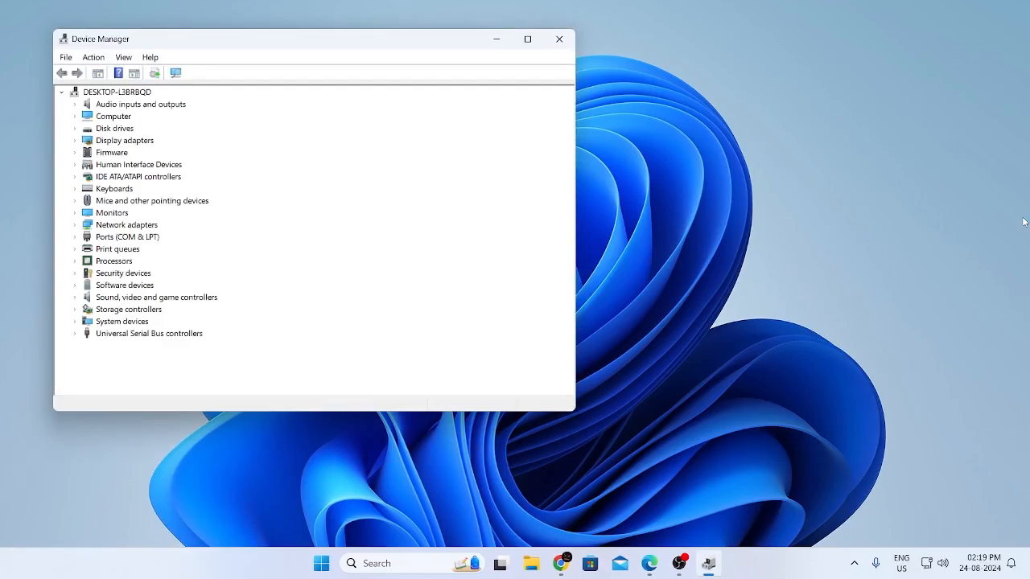
# Step: Expand Mice and other pointing devices and select the first HID-compliant mouse
pyautogui.click(117, 91)
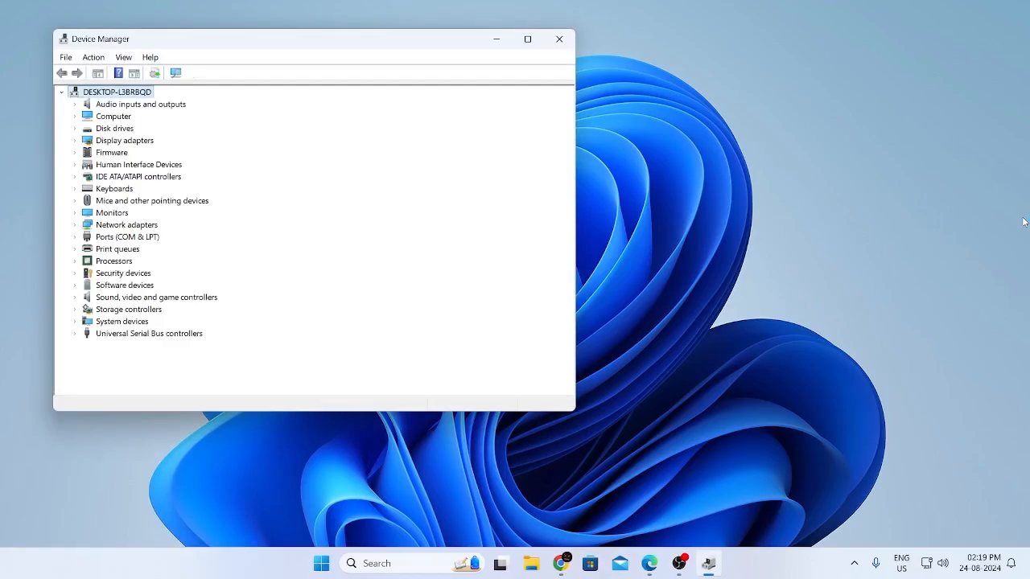
pyautogui.click(150, 200)
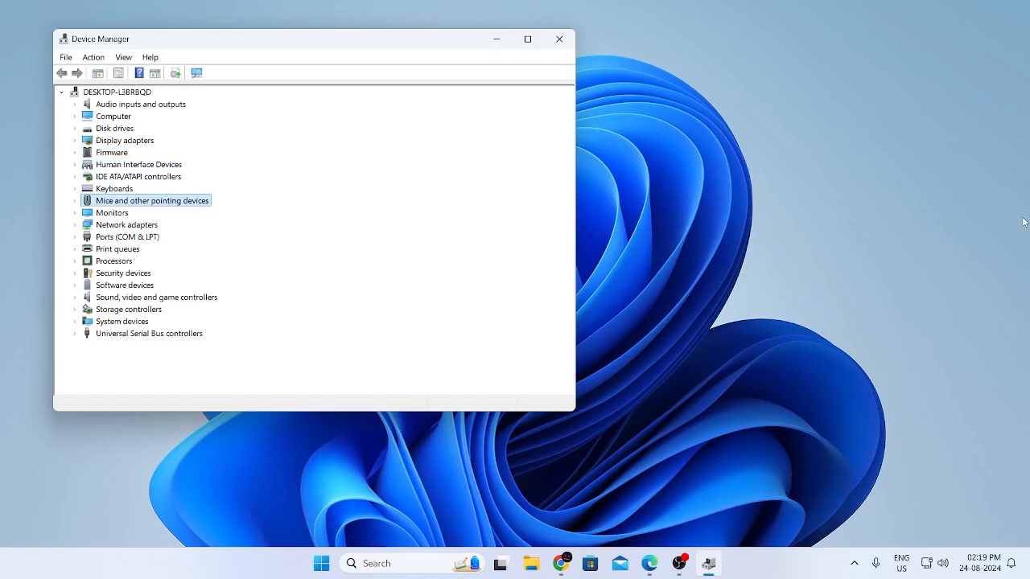
pyautogui.doubleClick(151, 200)
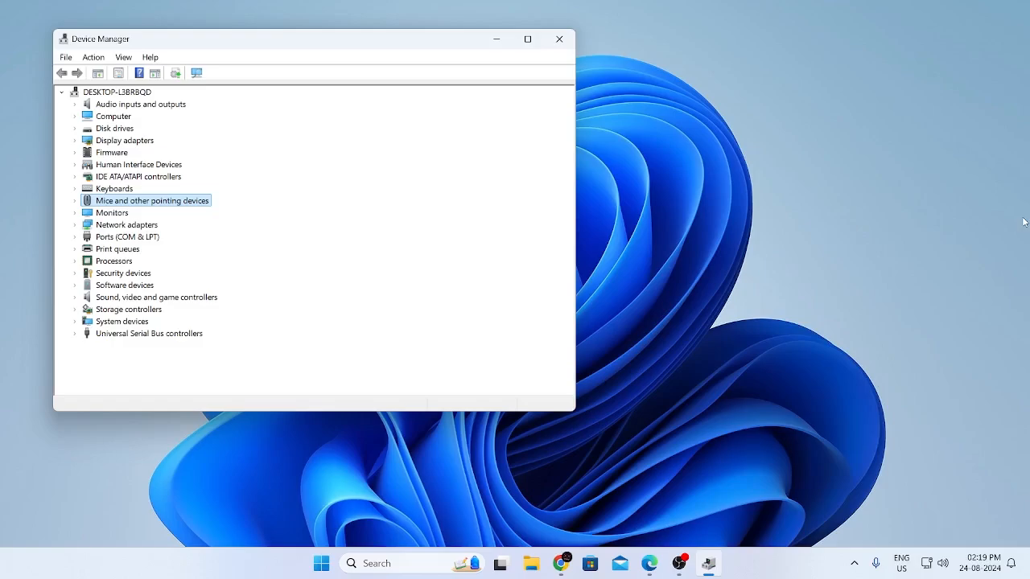
pyautogui.click(75, 201)
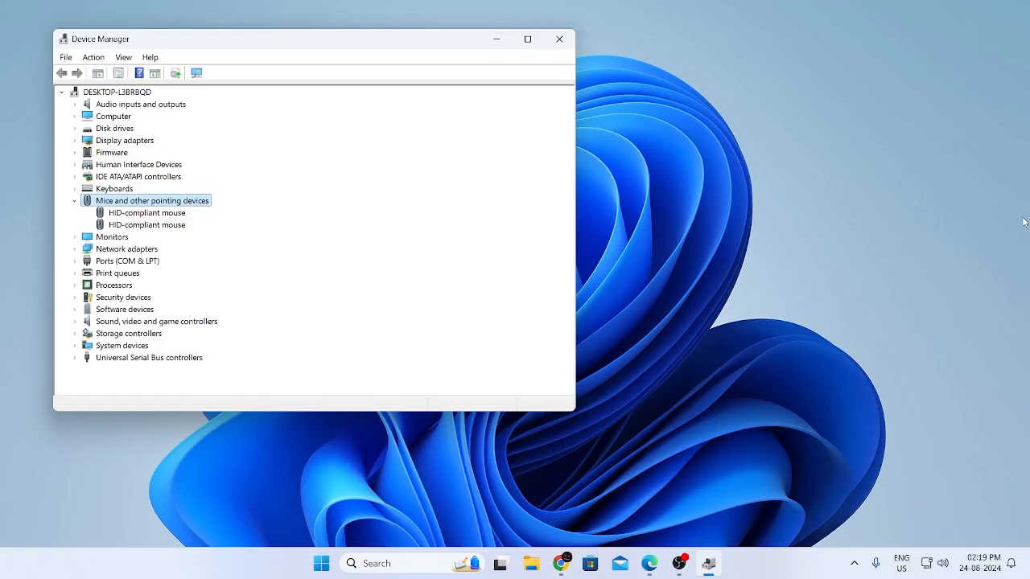
pyautogui.click(146, 212)
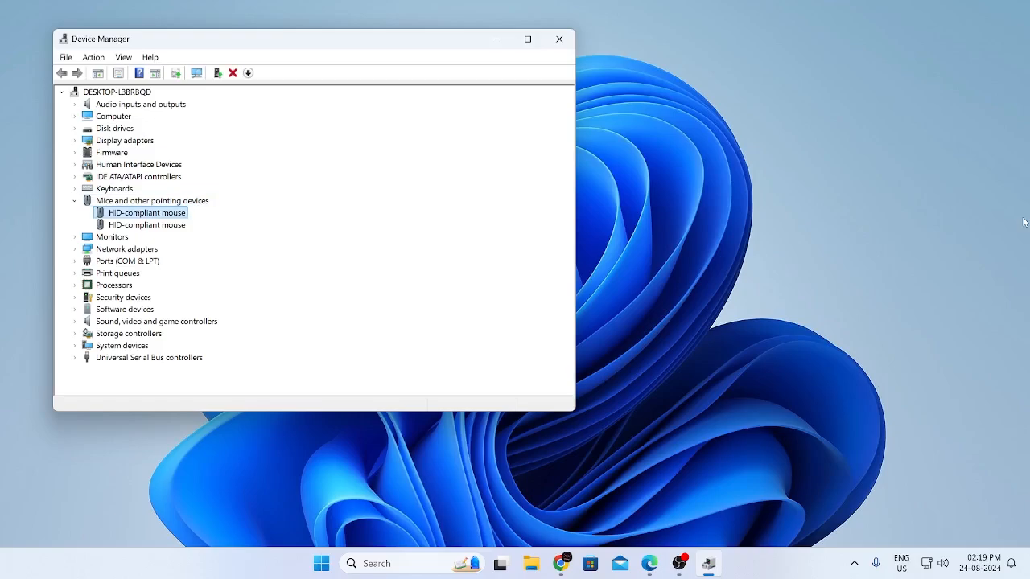
# Step: Review the first HID-compliant mouse's Driver tab and start Update Driver
pyautogui.doubleClick(144, 212)
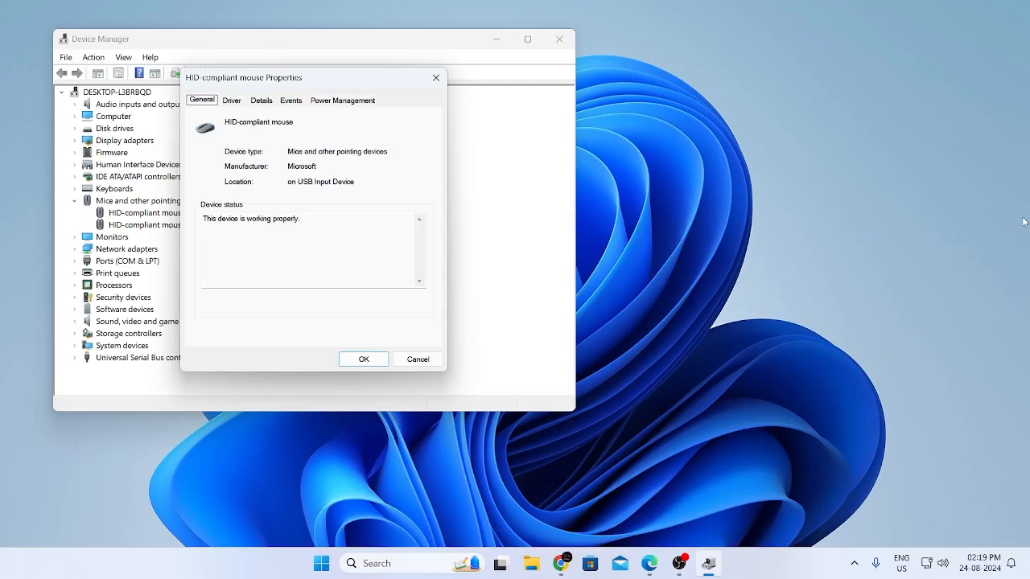
pyautogui.click(232, 99)
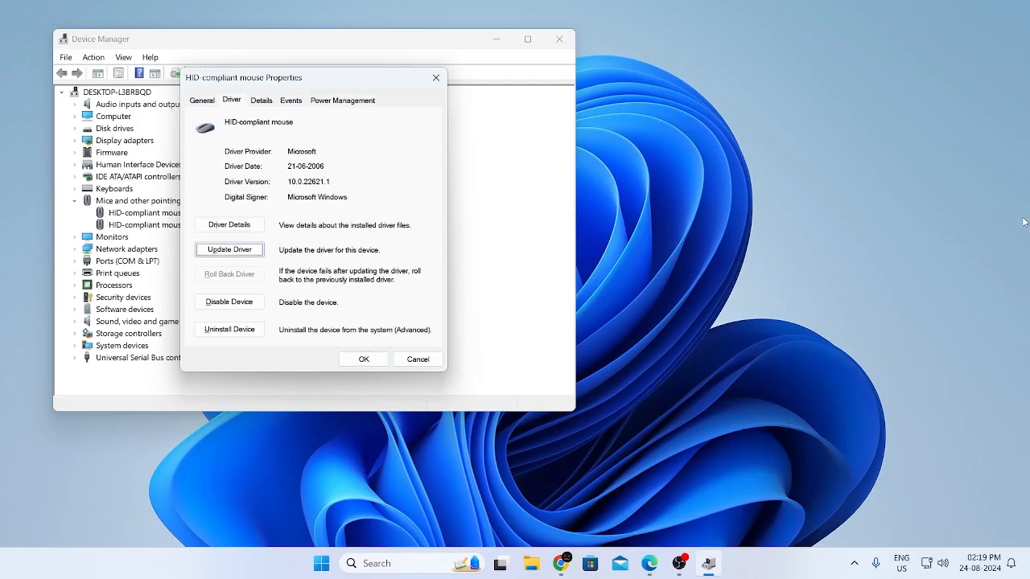
pyautogui.click(229, 248)
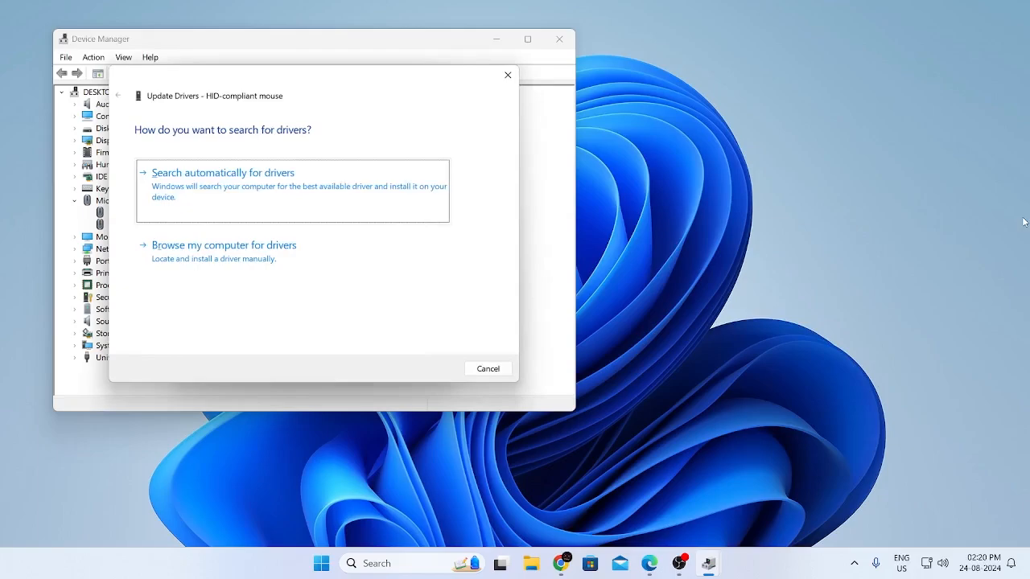
# Step: Search automatically for drivers, then close the 'best driver already installed' result
pyautogui.click(223, 172)
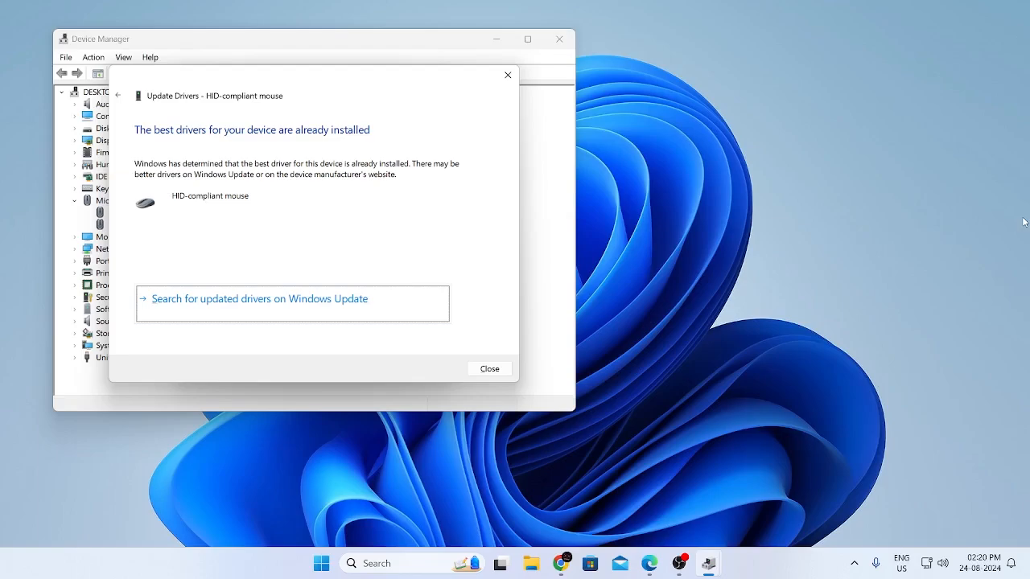
pyautogui.click(489, 369)
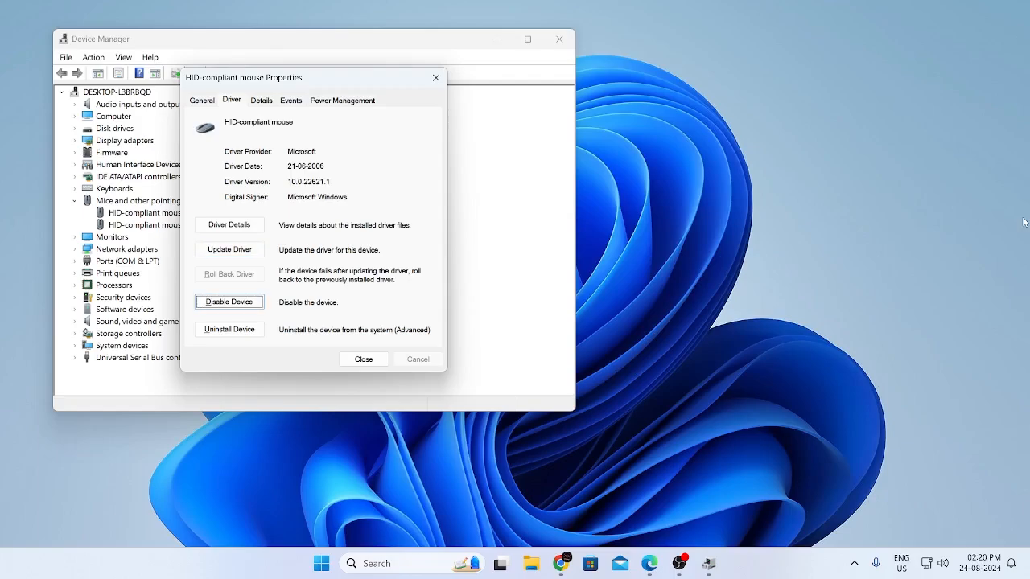
# Step: Disable then re-enable the first HID-compliant mouse and close its properties
pyautogui.click(229, 300)
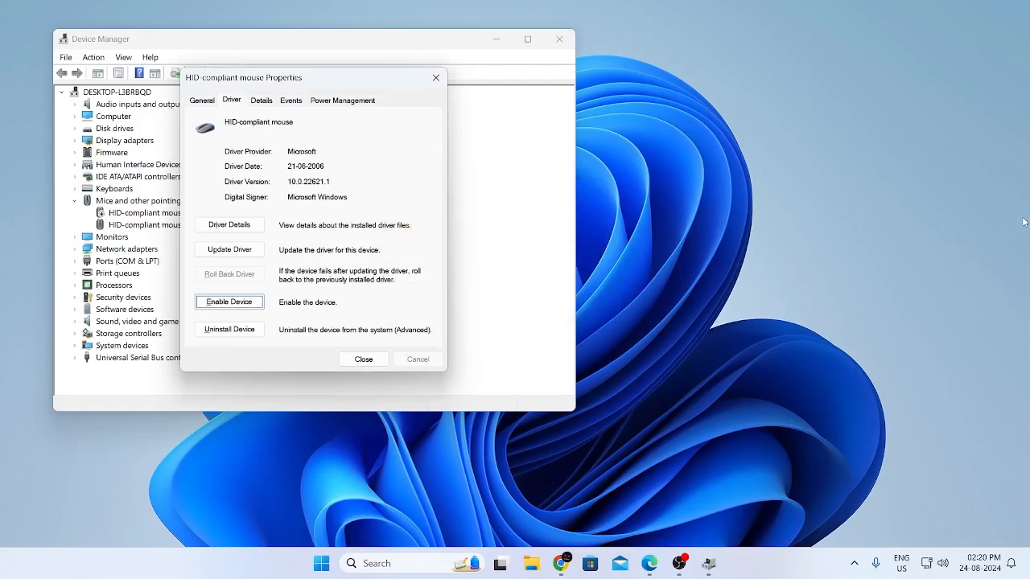
pyautogui.click(230, 301)
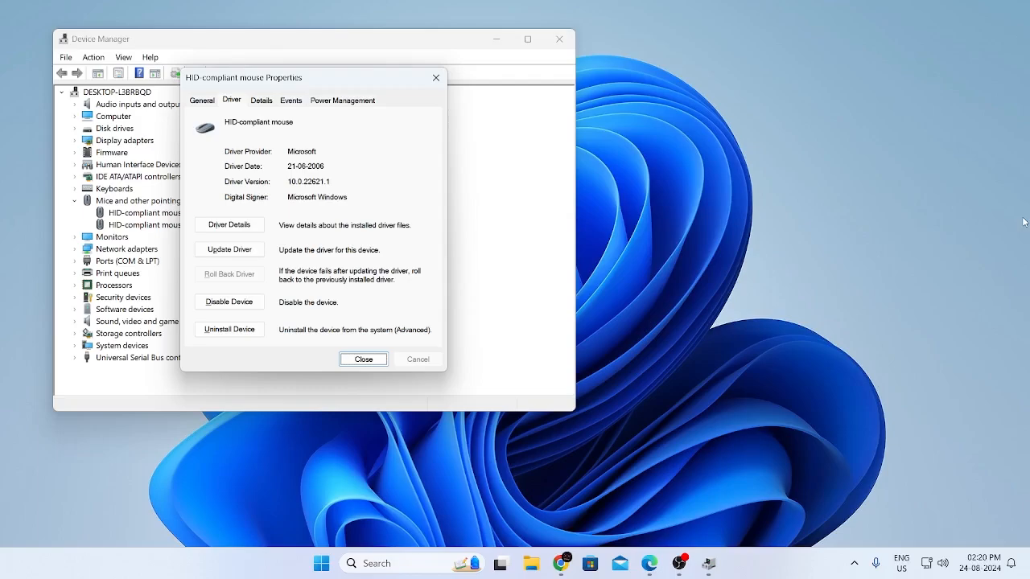
pyautogui.click(363, 359)
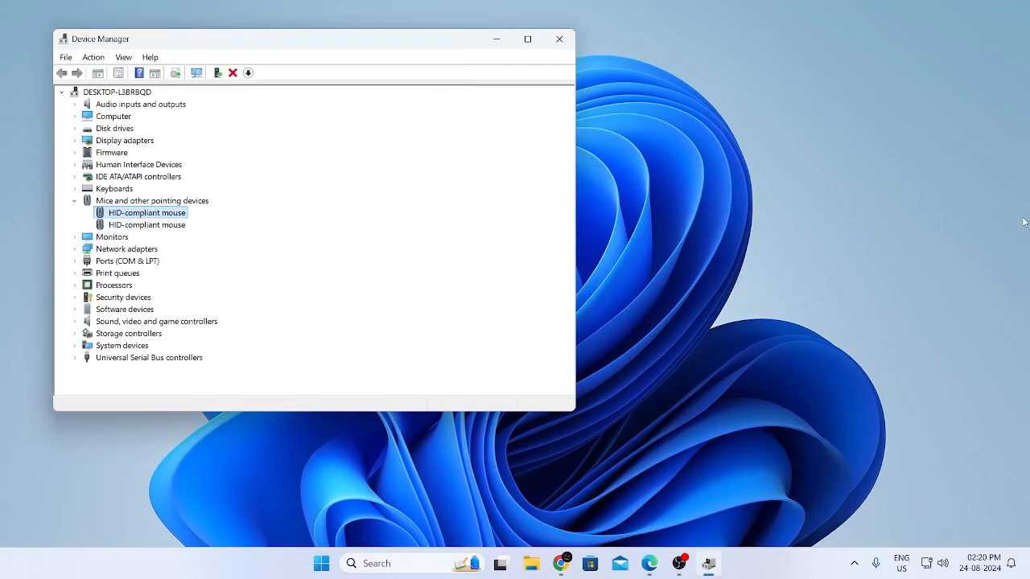
# Step: Select the second HID-compliant mouse, then close Device Manager
pyautogui.click(146, 224)
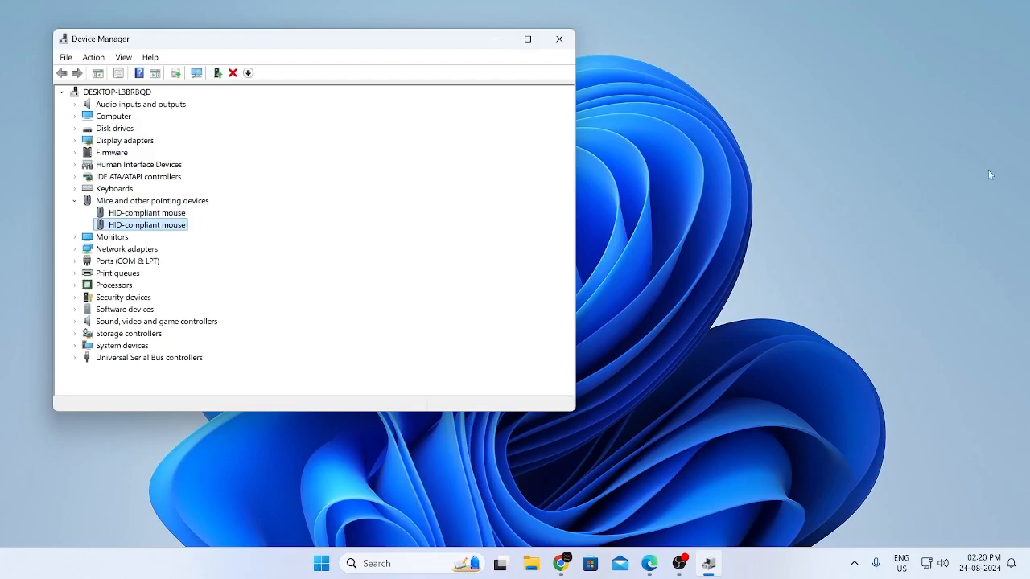
pyautogui.click(558, 39)
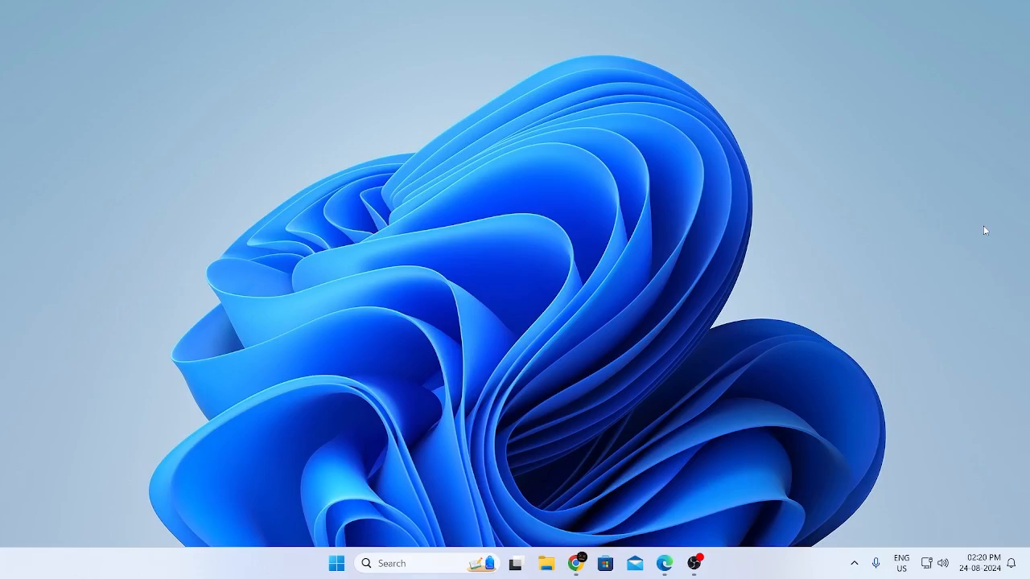